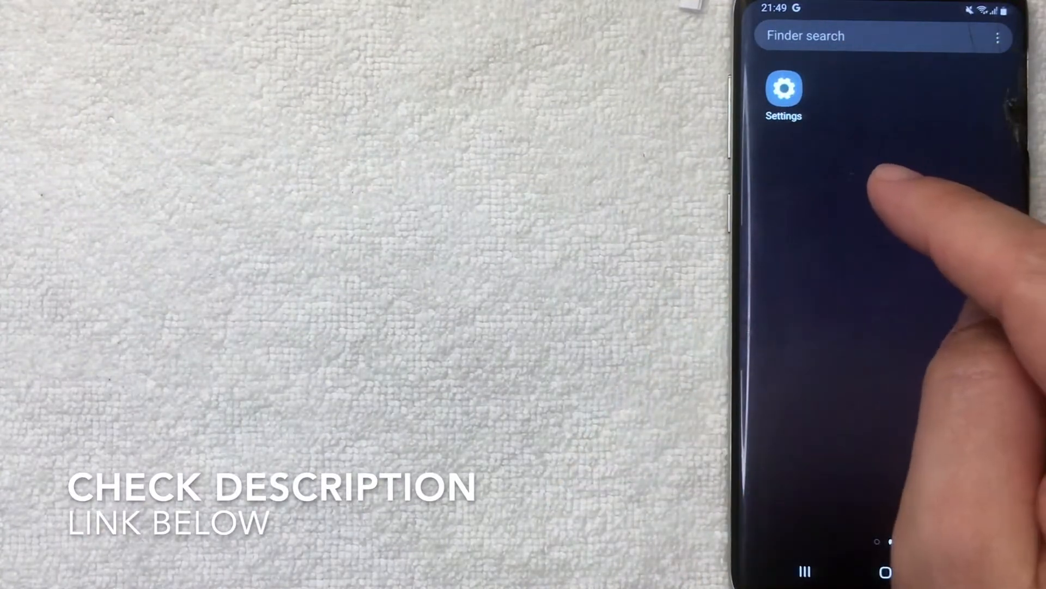
Launch the phone's Settings app and scroll to the Accounts and backup entry
left_click(784, 88)
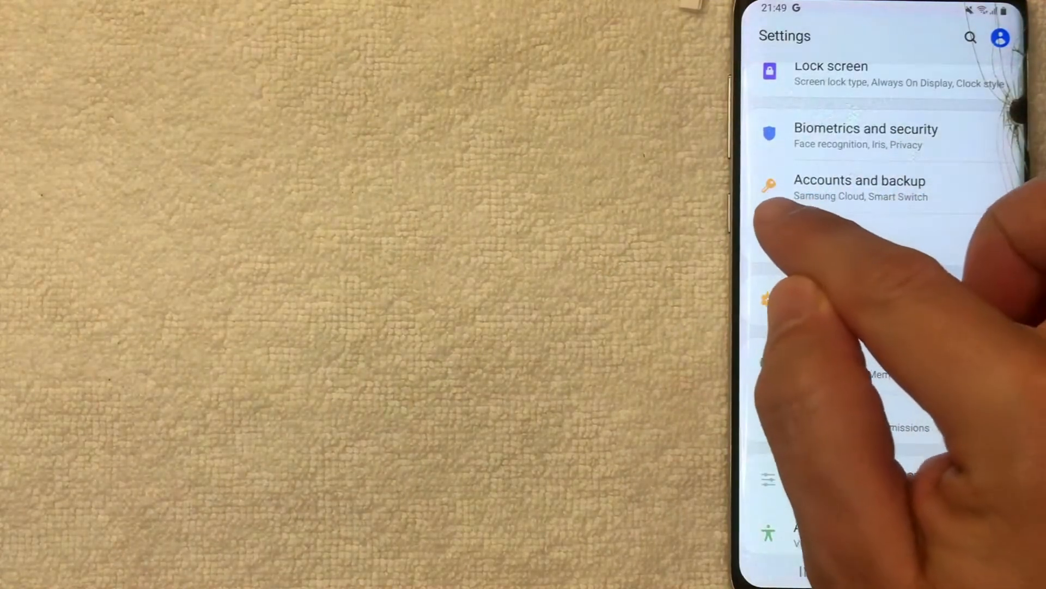
scroll("up", 3)
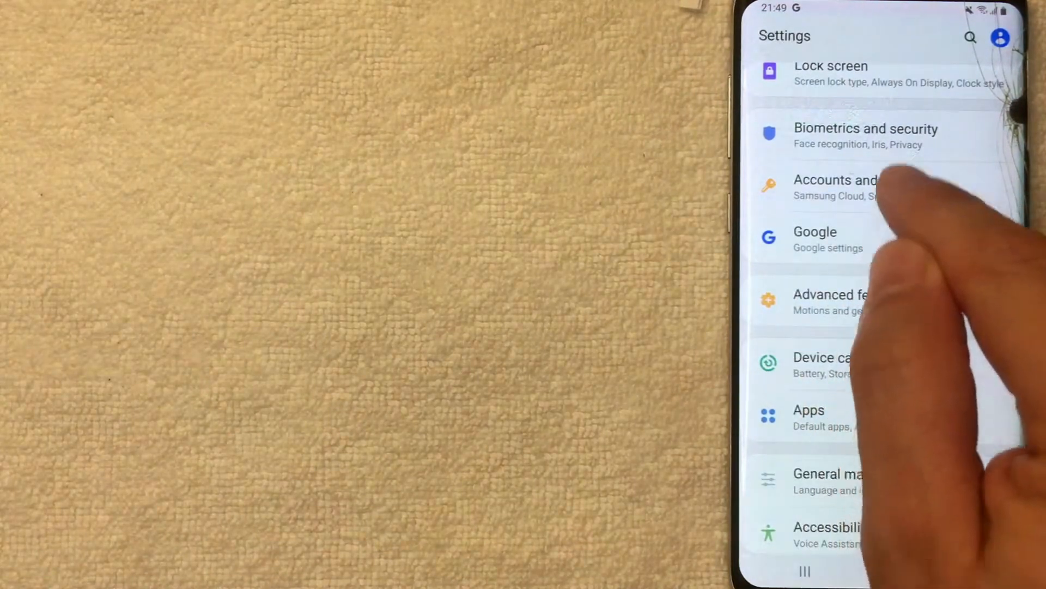
Go into Accounts and backup, then into the Accounts list of the phone's accounts
left_click(834, 187)
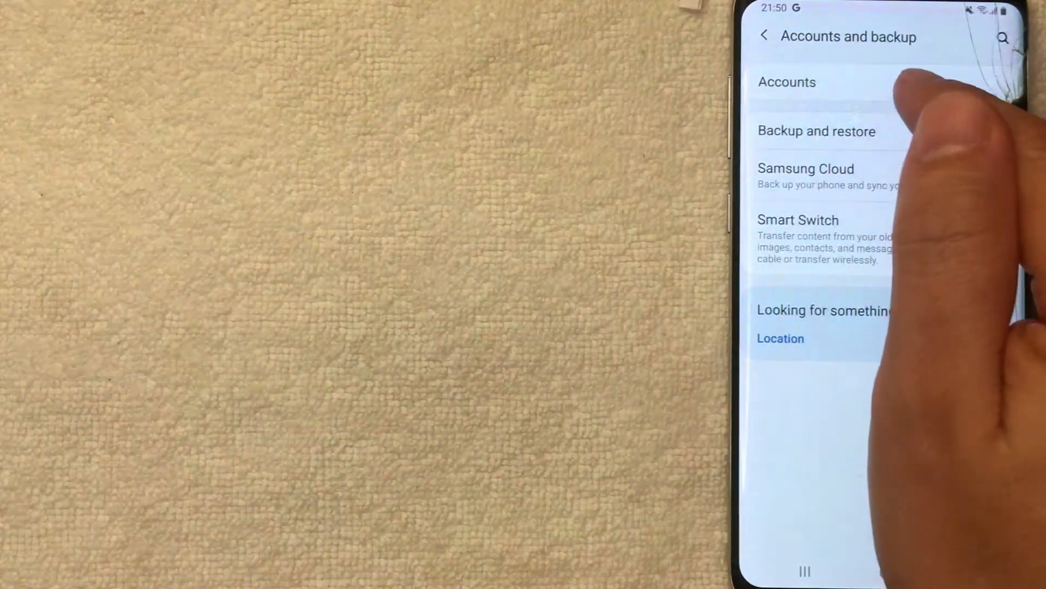
left_click(787, 81)
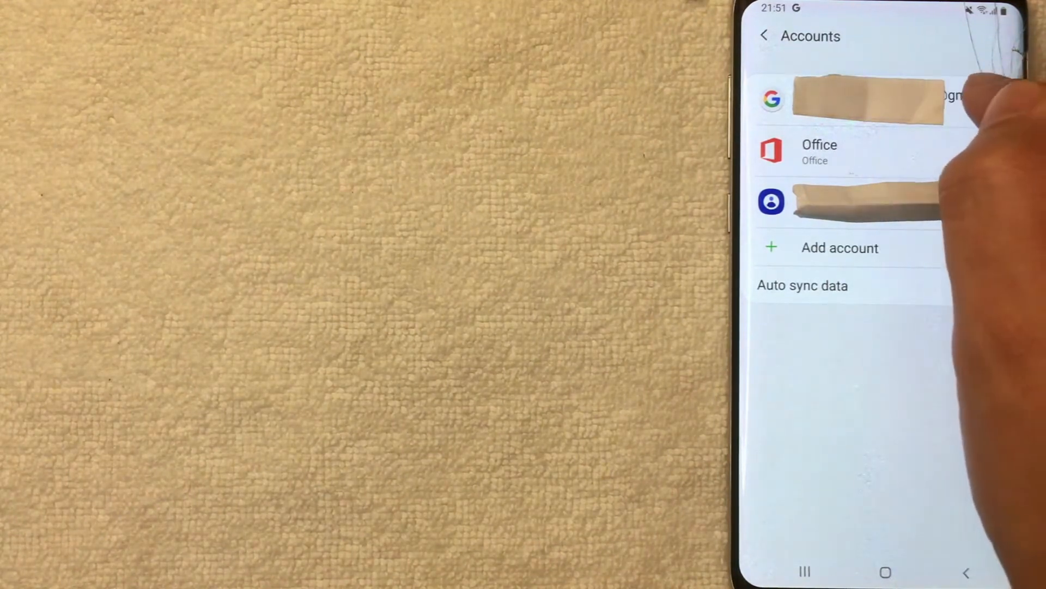
Select the Google account and choose Remove account to bring up the removal confirmation
left_click(867, 101)
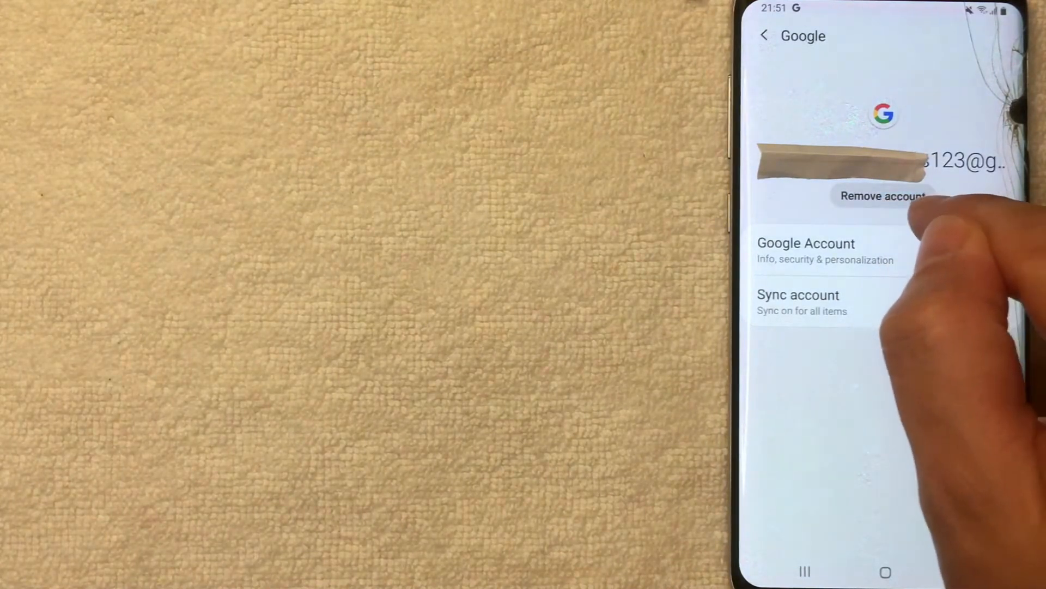
left_click(881, 195)
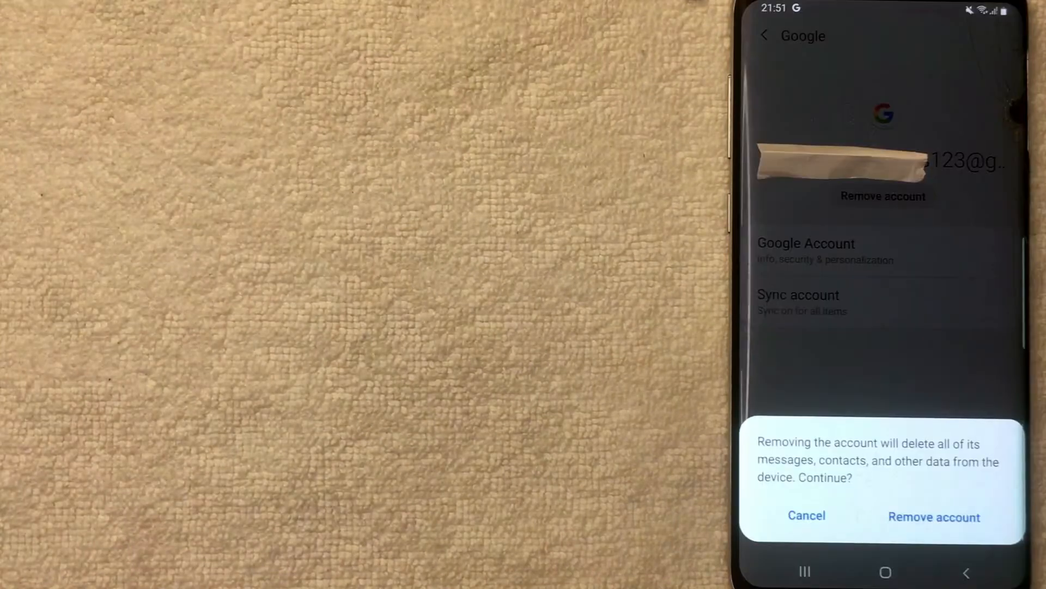